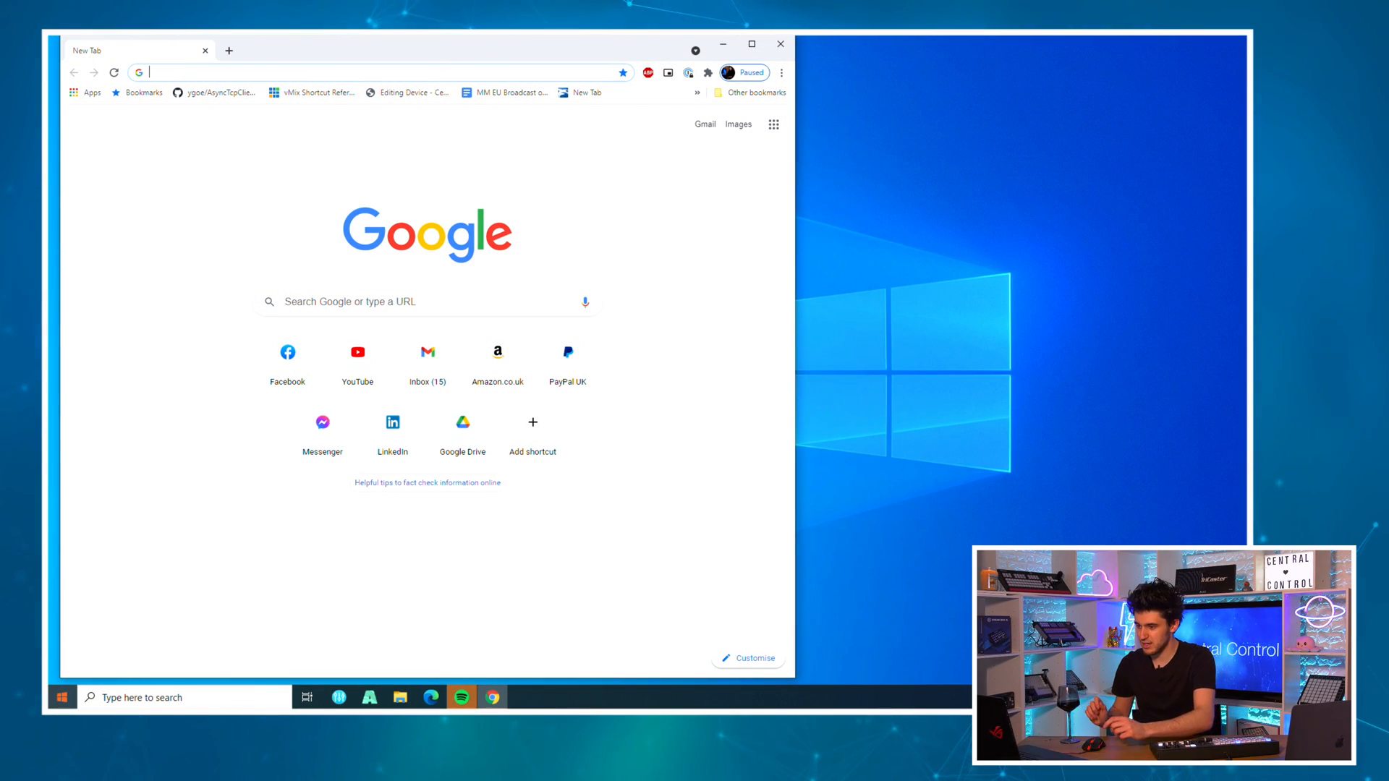
- Search Google for 'vmix media manager' and open the Central Control result
left_click(400, 301)
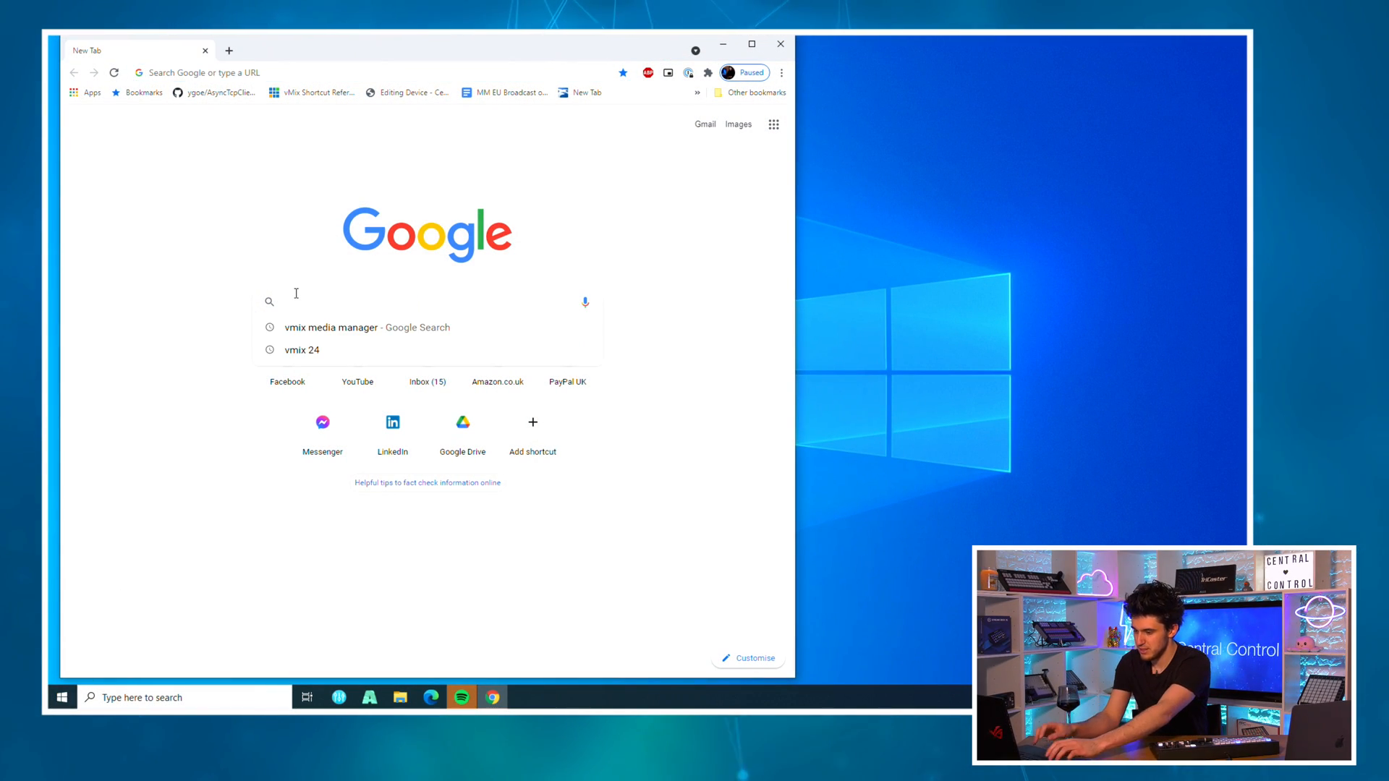
left_click(330, 327)
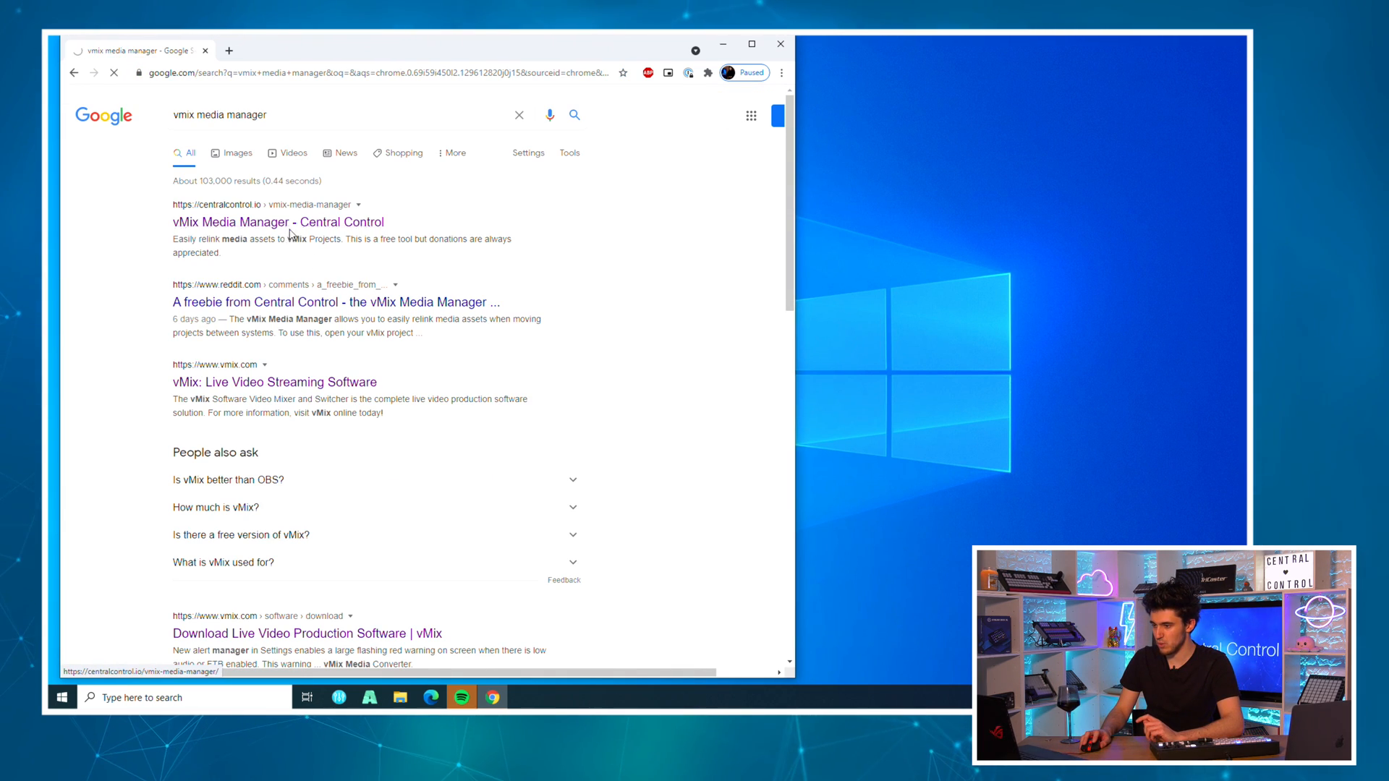
left_click(278, 223)
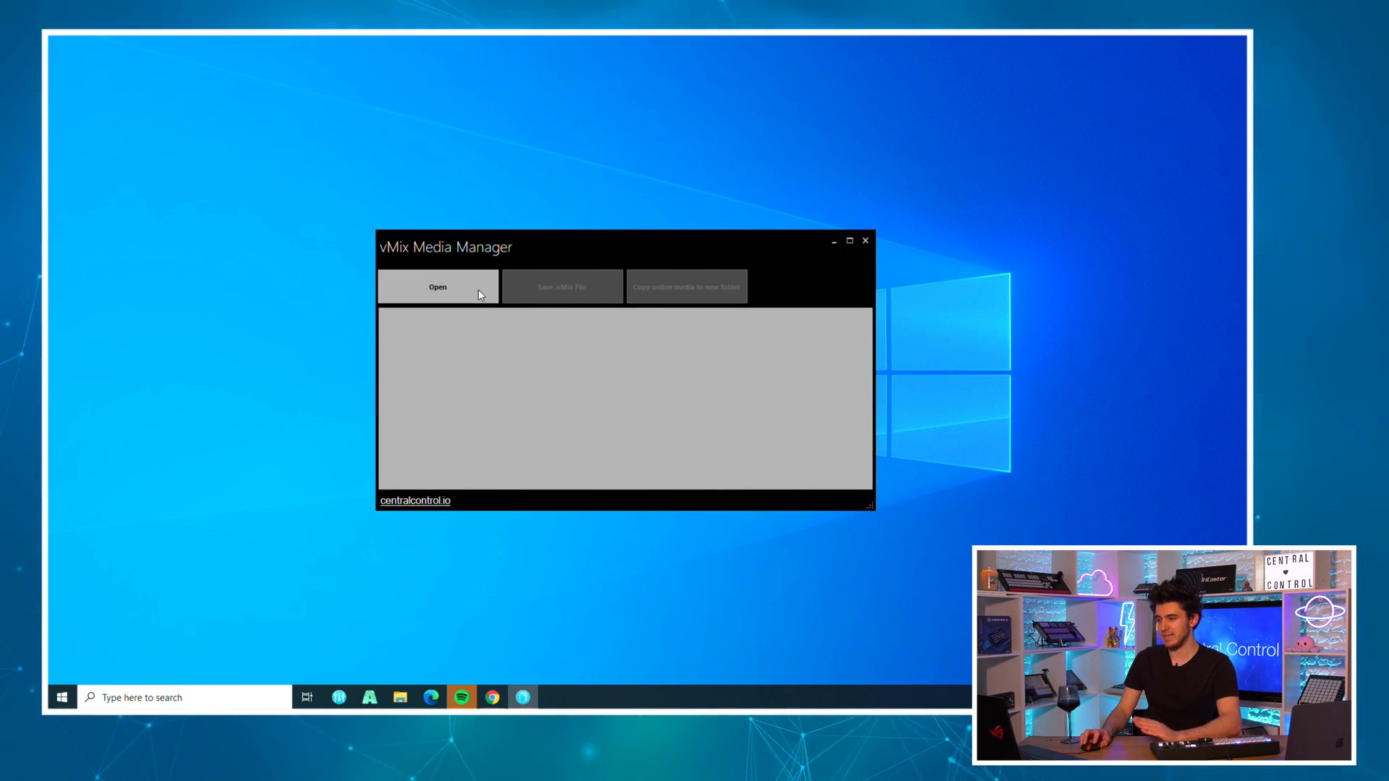
left_click(437, 286)
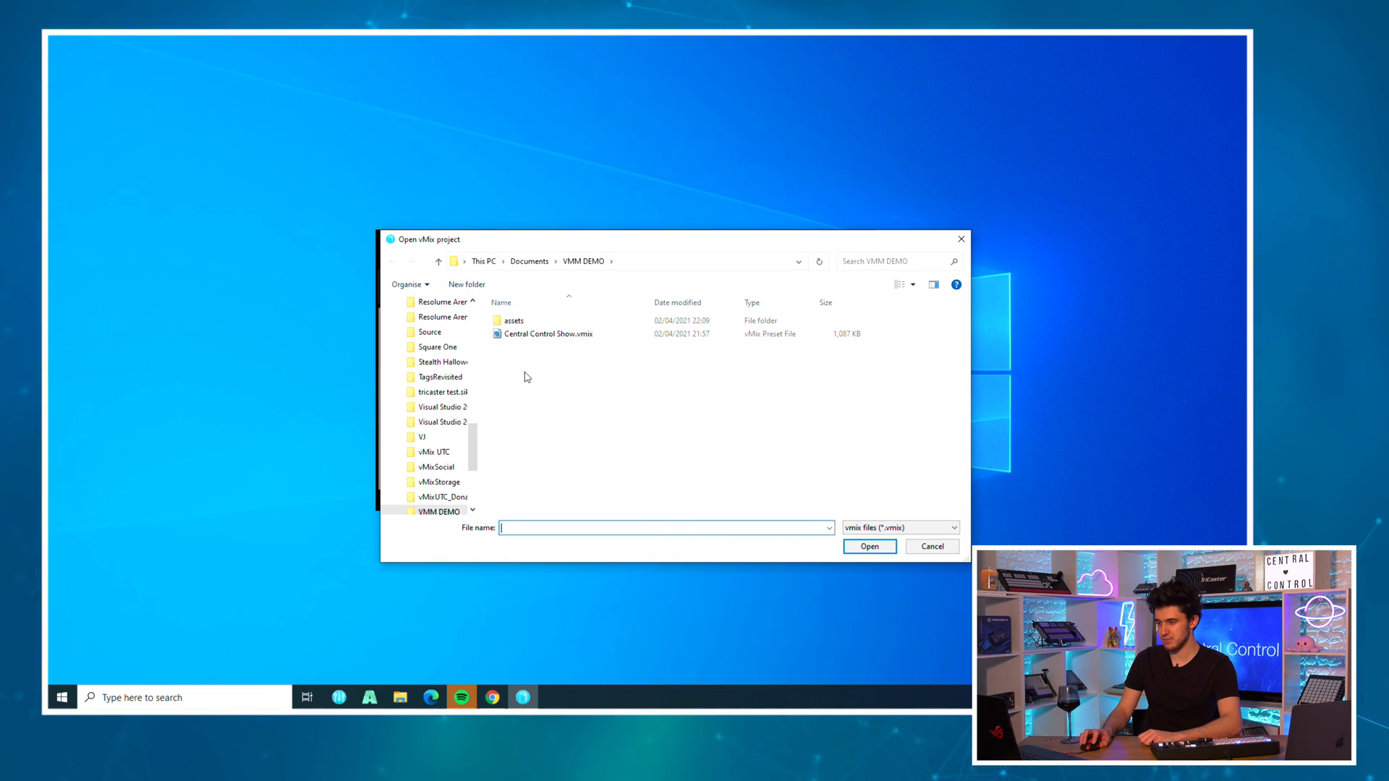
left_click(930, 545)
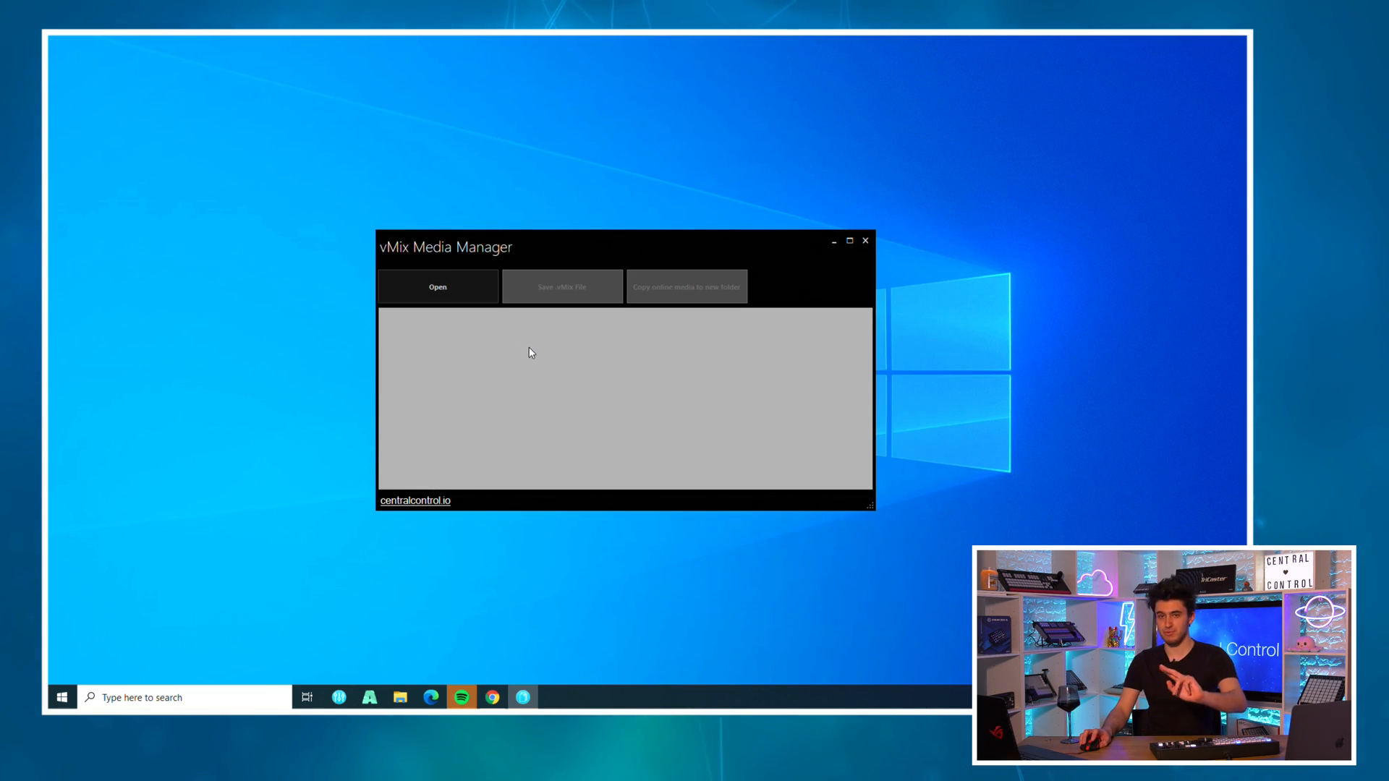
mouse_move(501, 449)
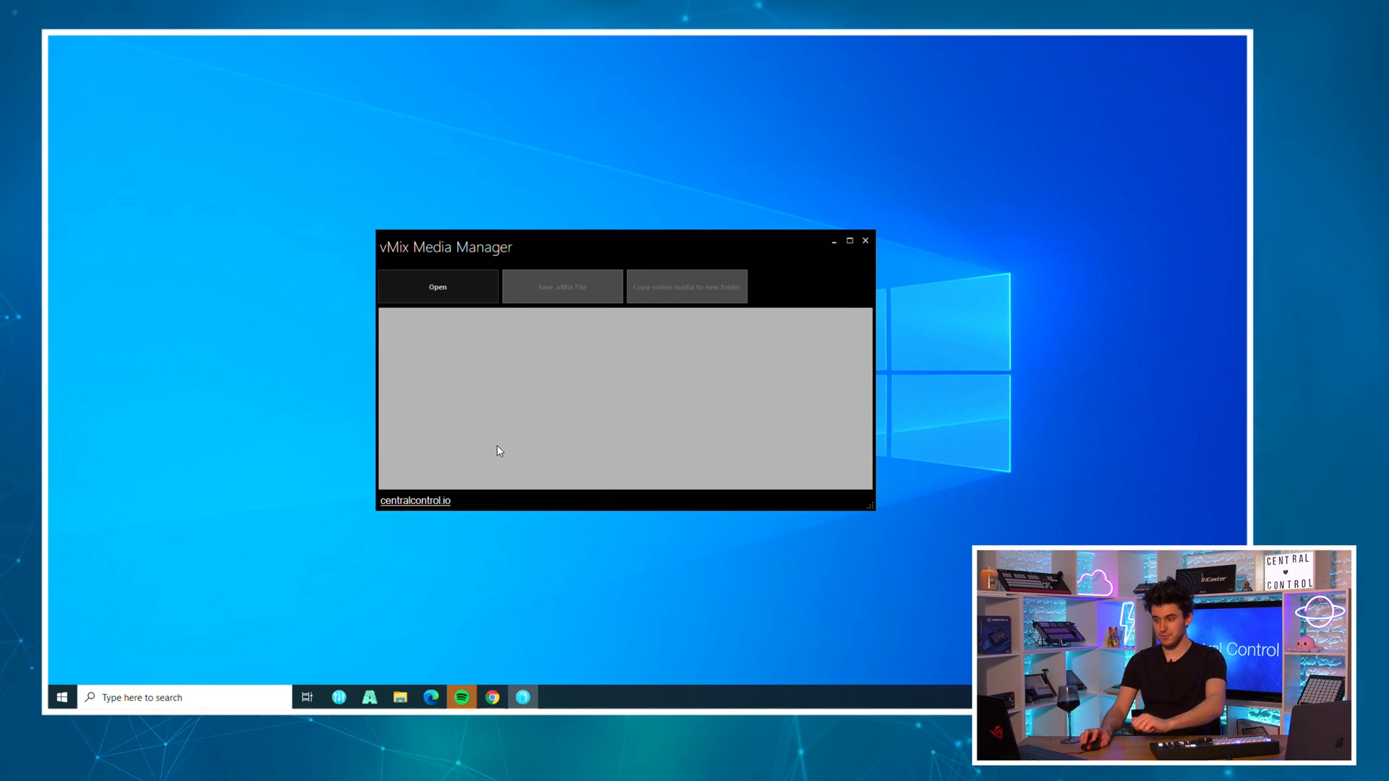
left_click(437, 286)
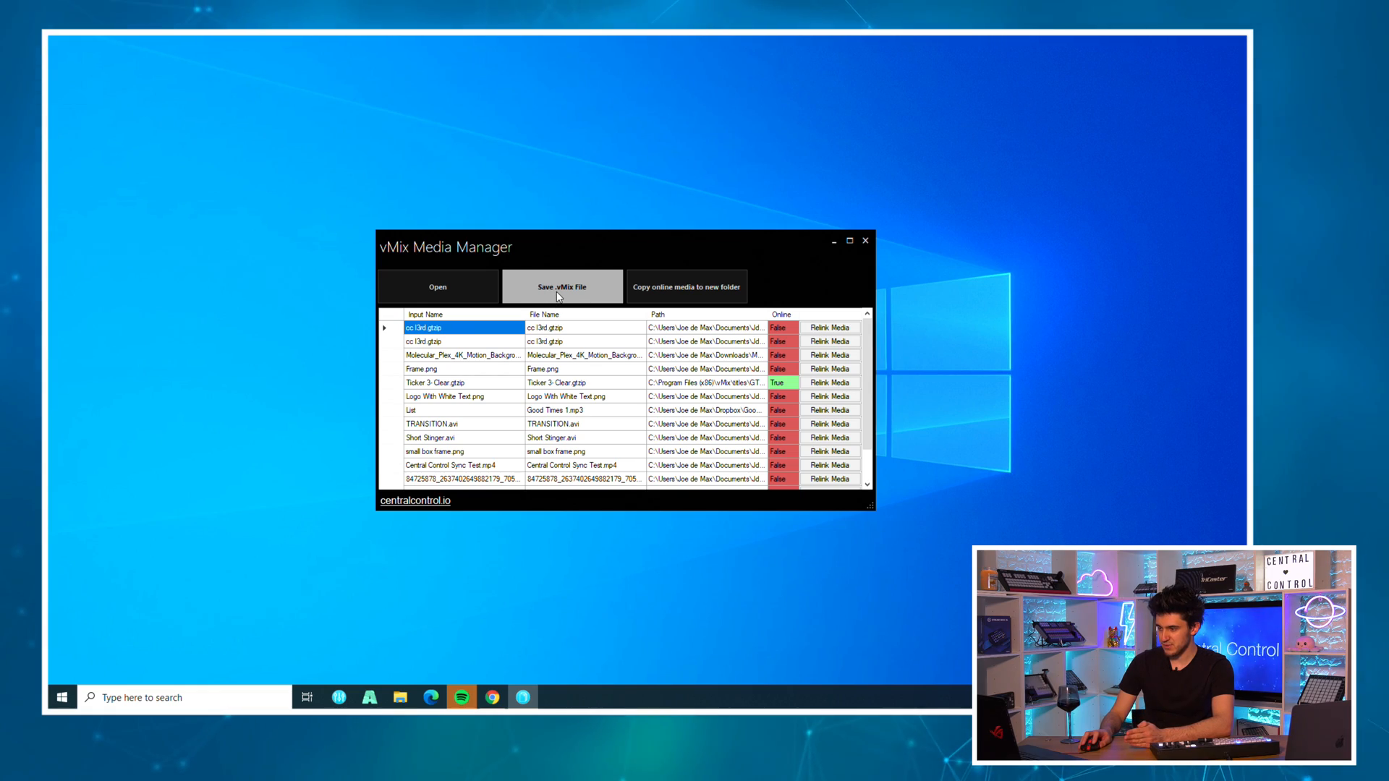
mouse_move(686, 287)
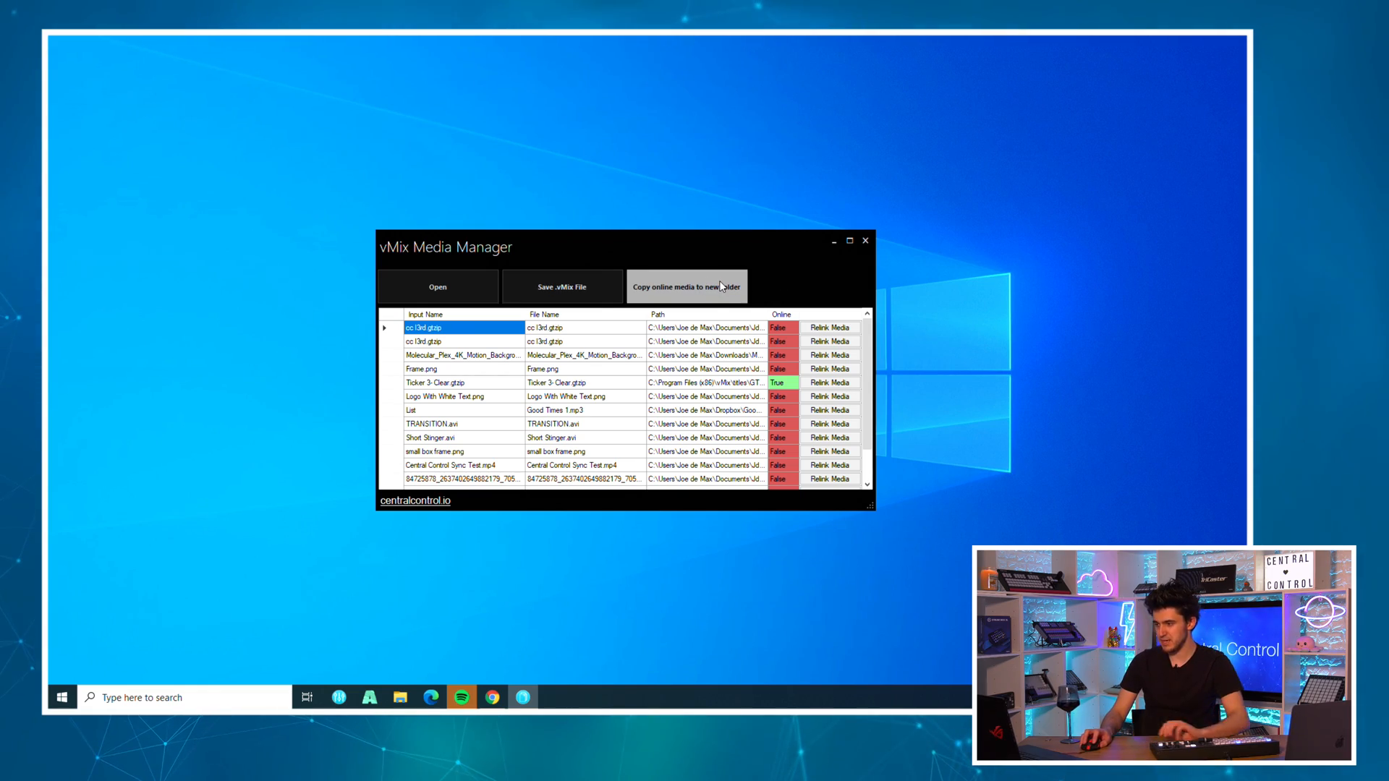
mouse_move(917, 174)
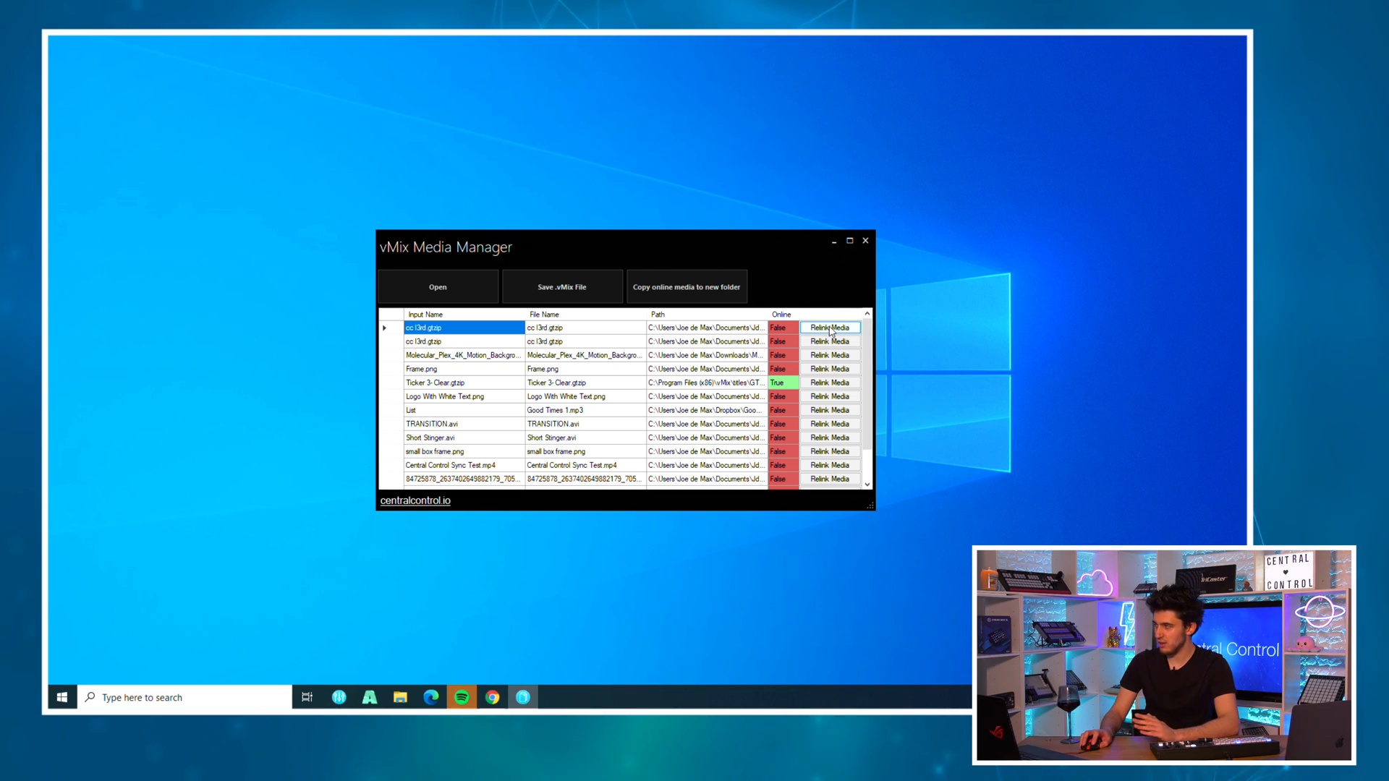
- Relink the missing cc l3rd.gtzip title from the assets > titles folder
left_click(829, 327)
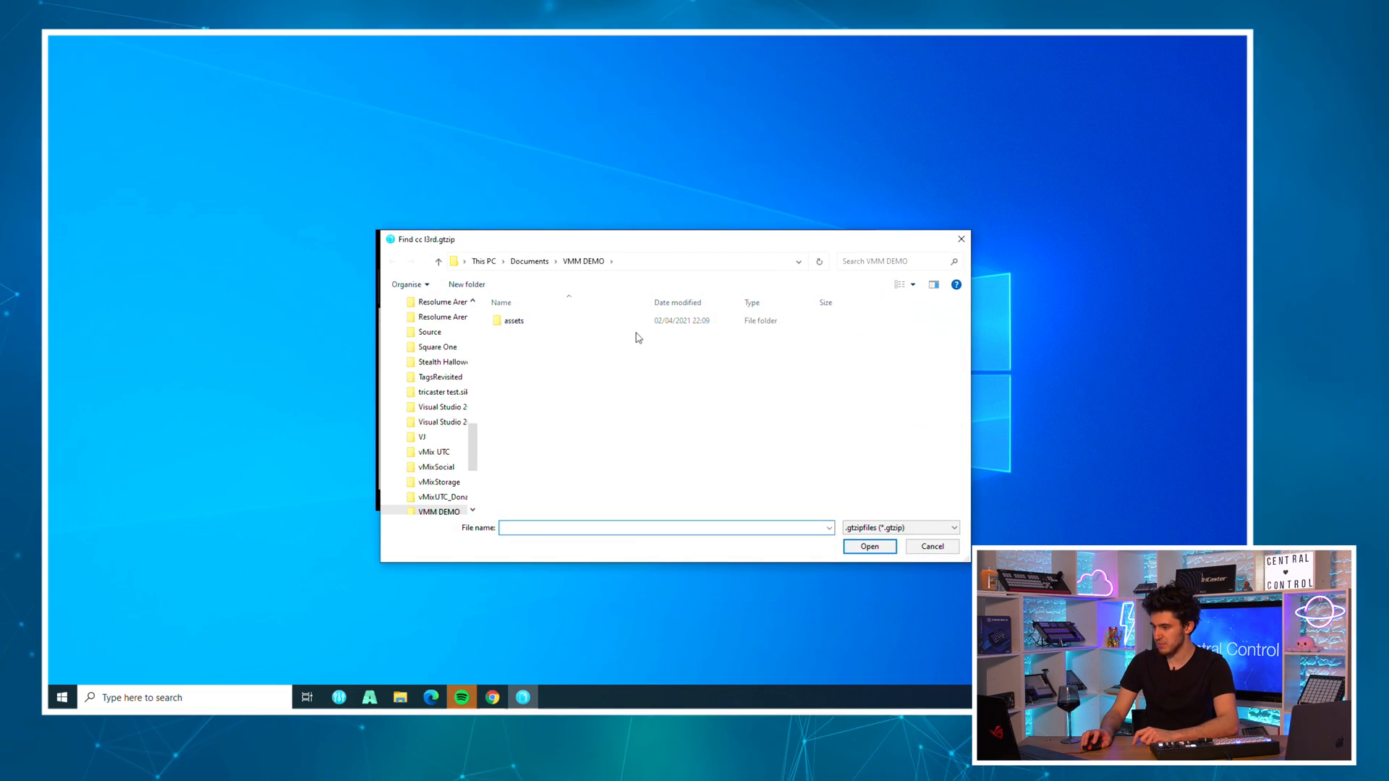
double_click(511, 319)
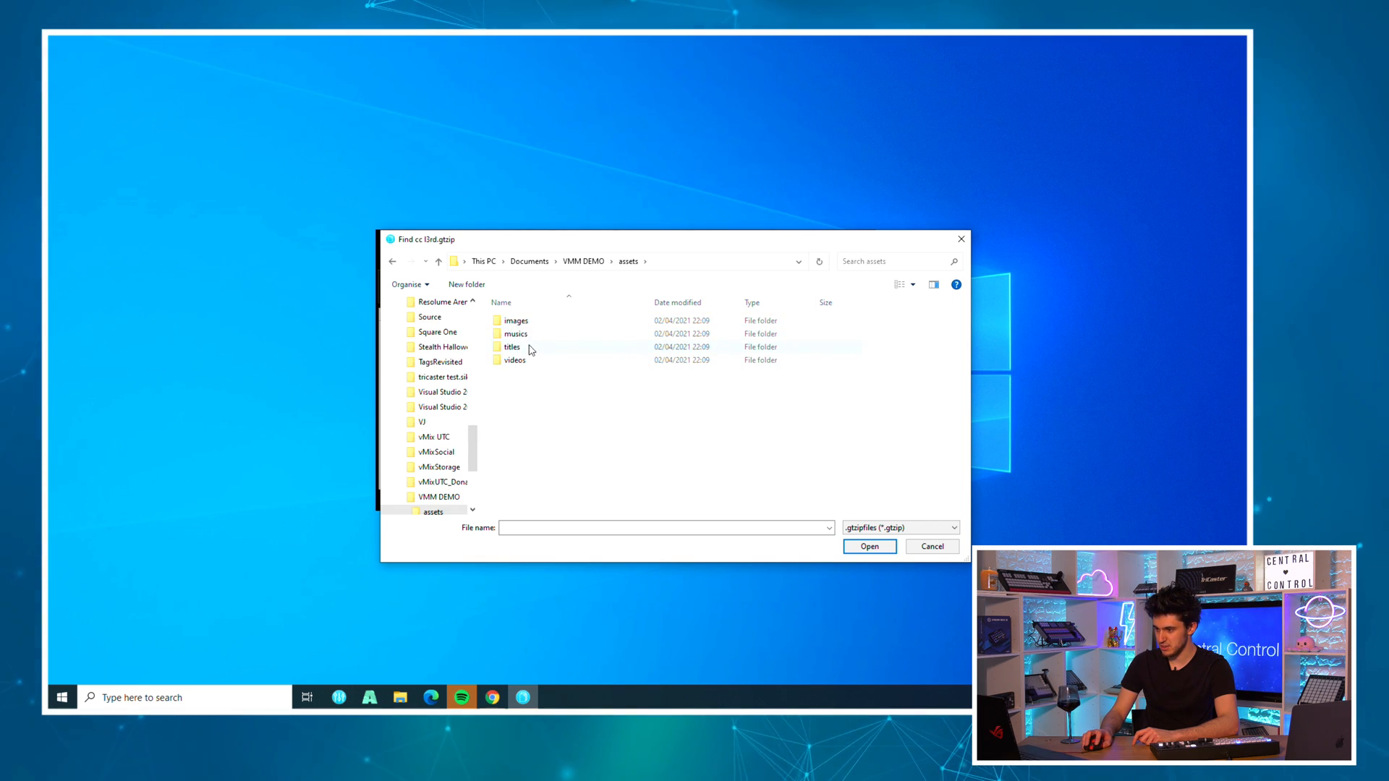
double_click(511, 346)
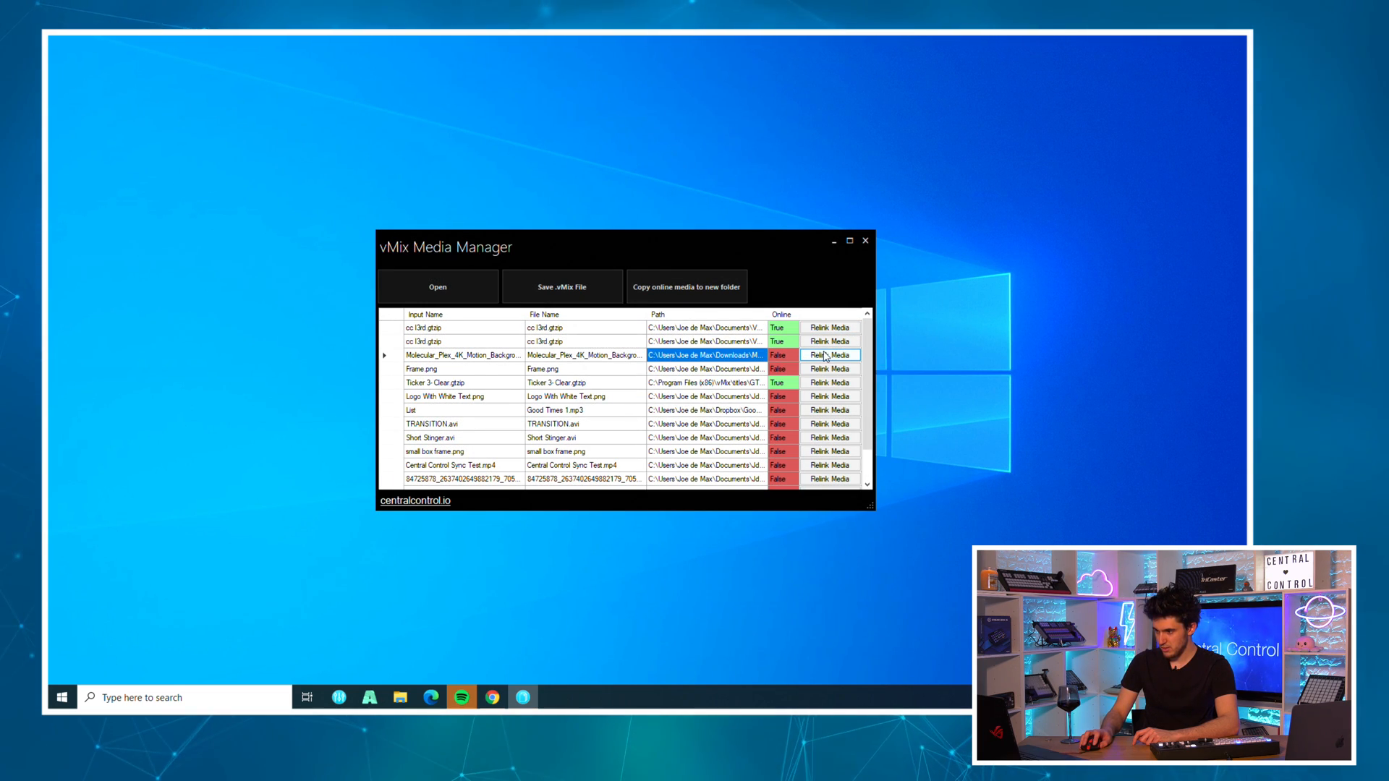
- Relink the Molecular Plex background video from assets > videos, also relinking other files found there
left_click(828, 356)
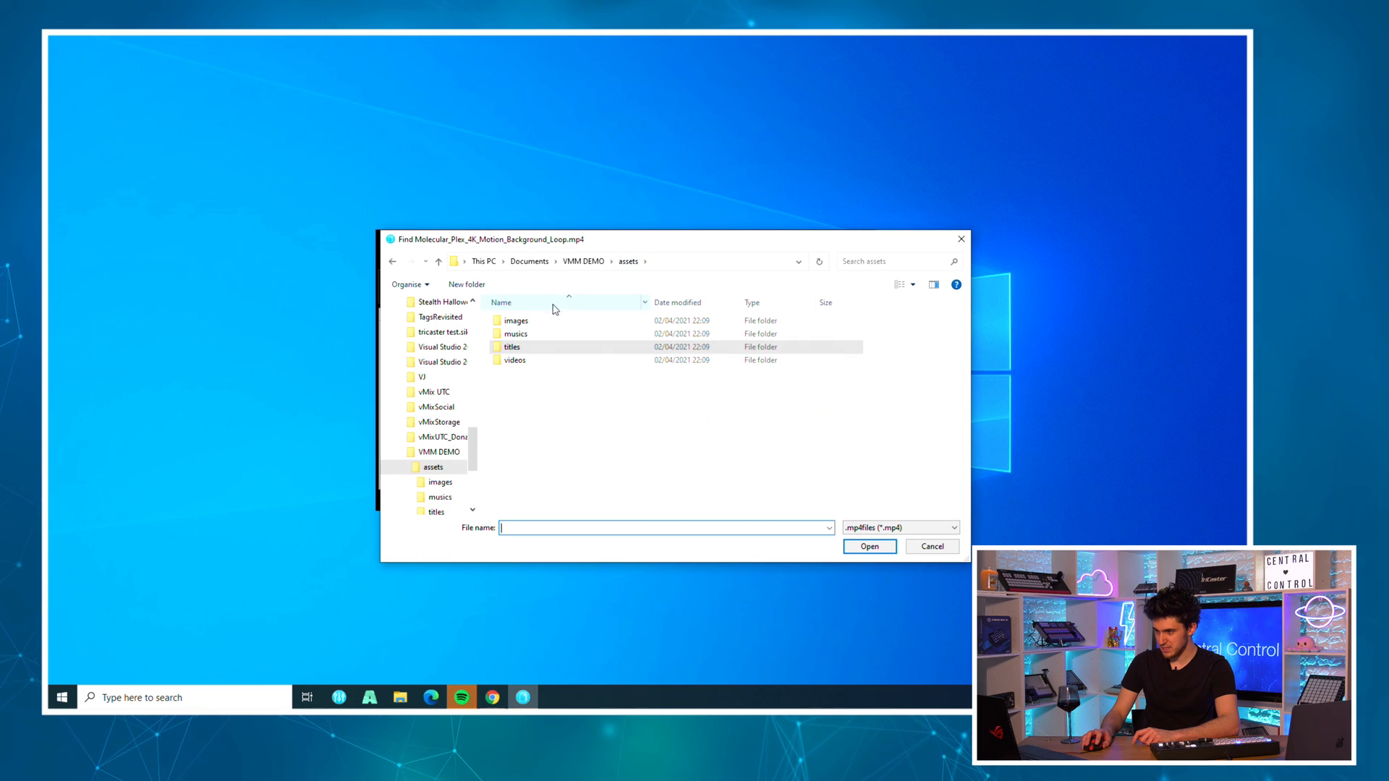
double_click(515, 360)
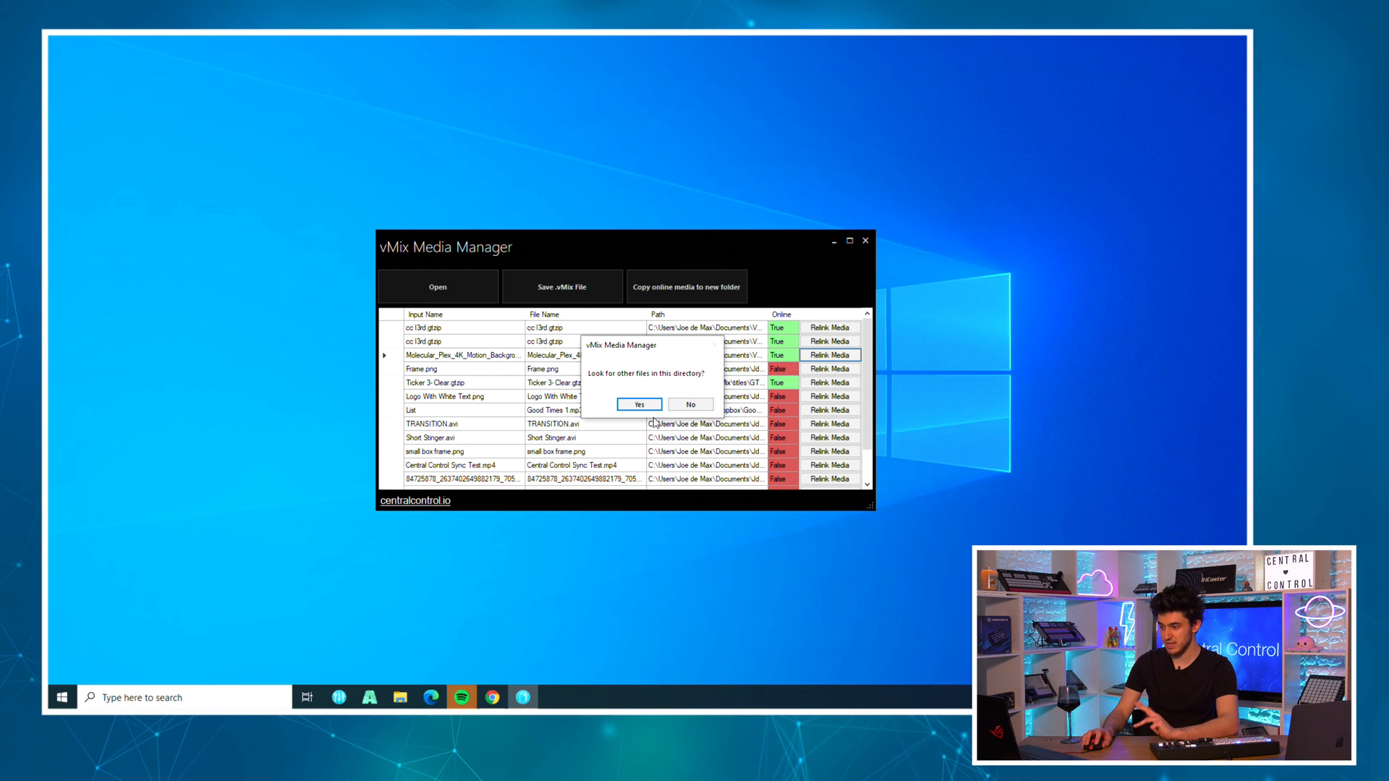
left_click(638, 403)
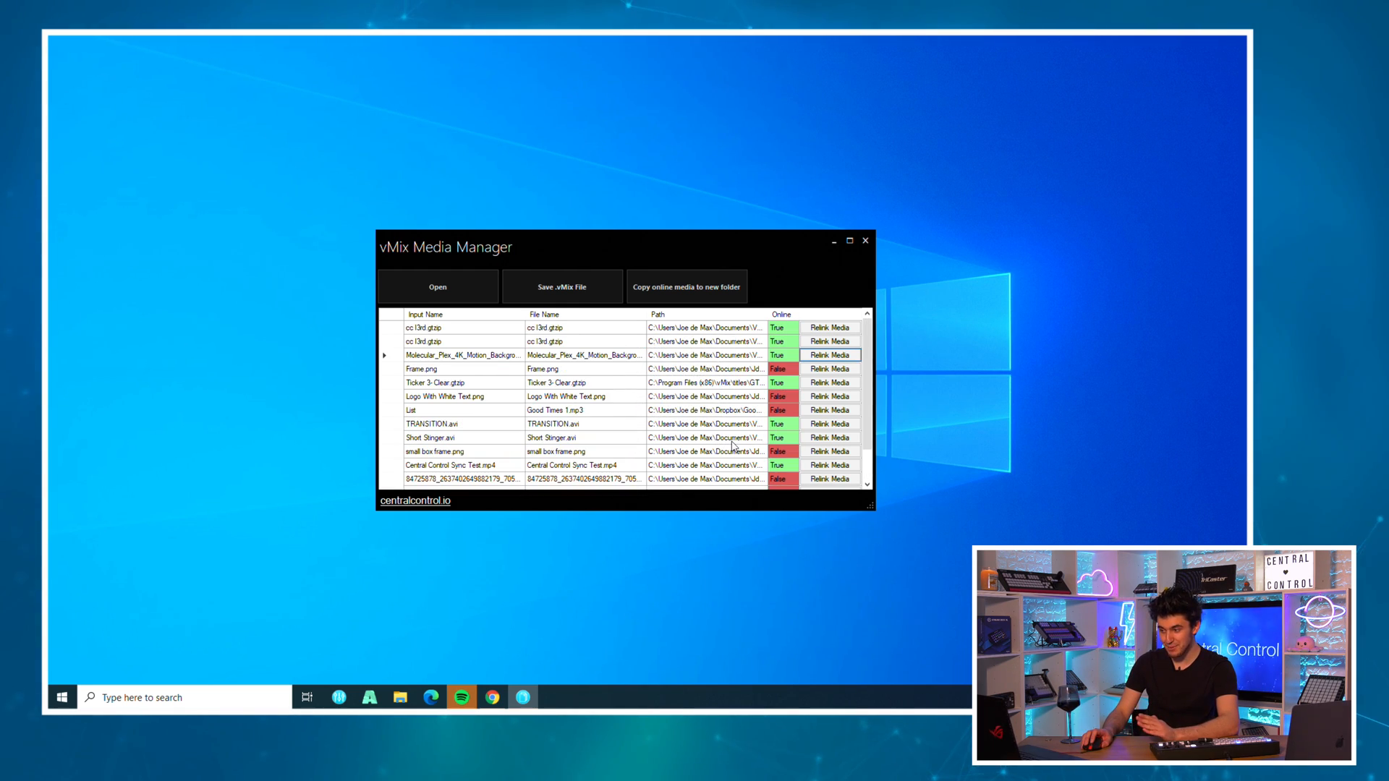
- Relink Frame.png from assets images and Good Times 1.mp3 from musics so all inputs show online
left_click(828, 369)
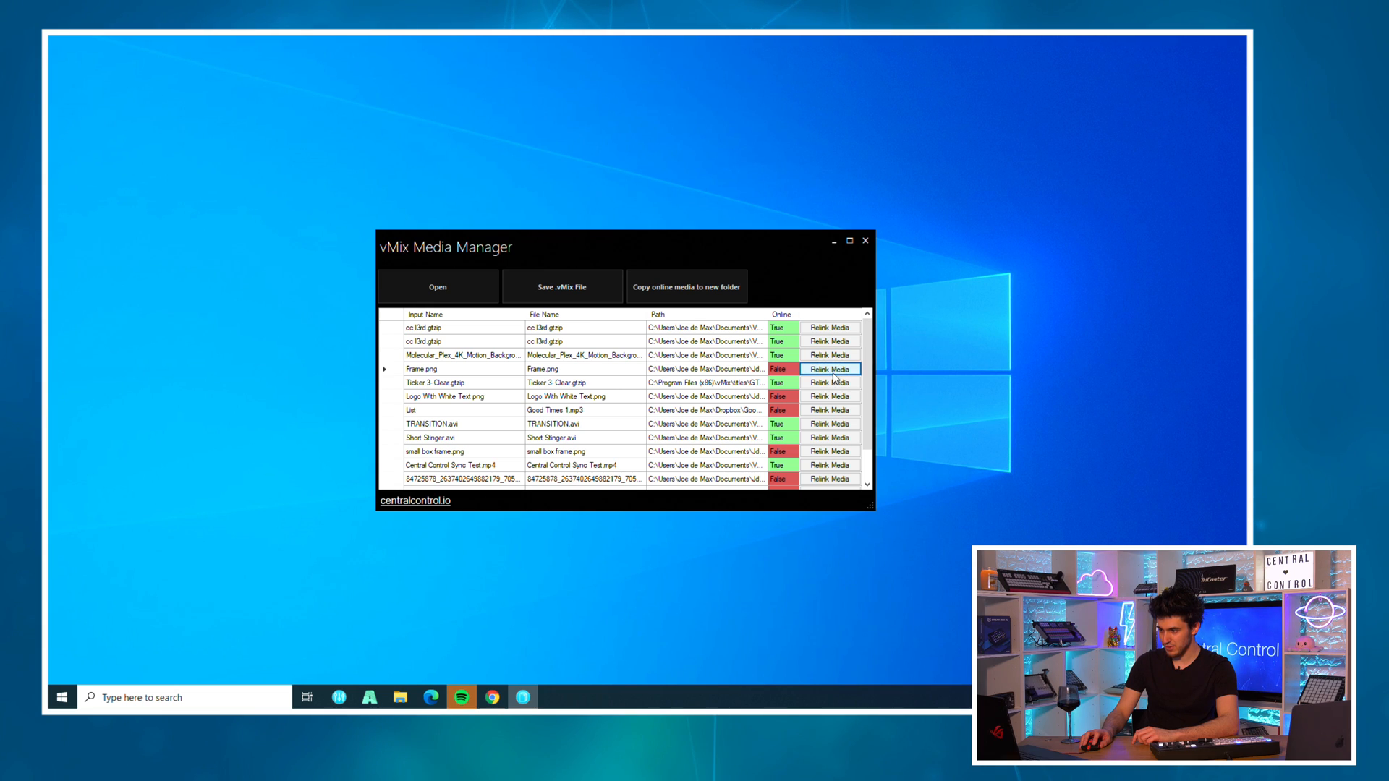
left_click(828, 369)
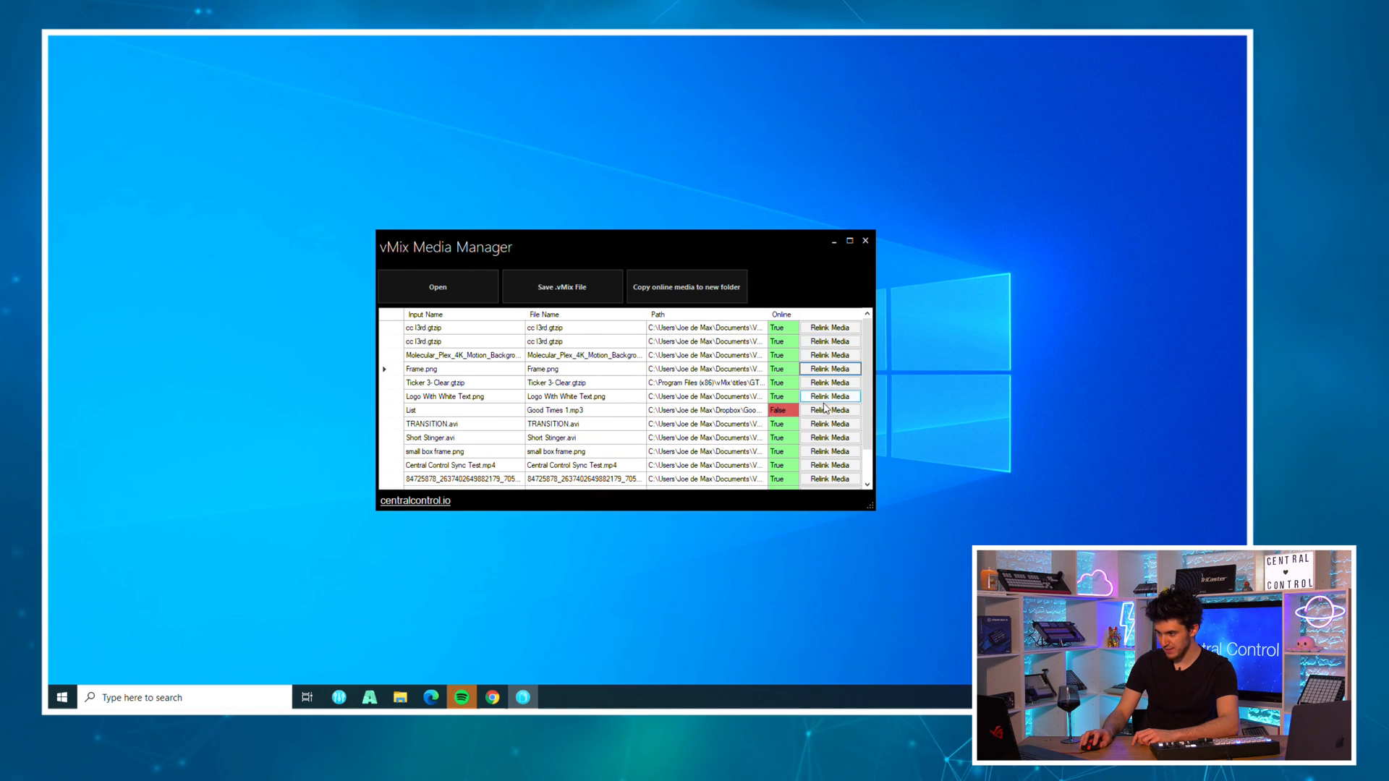
left_click(830, 409)
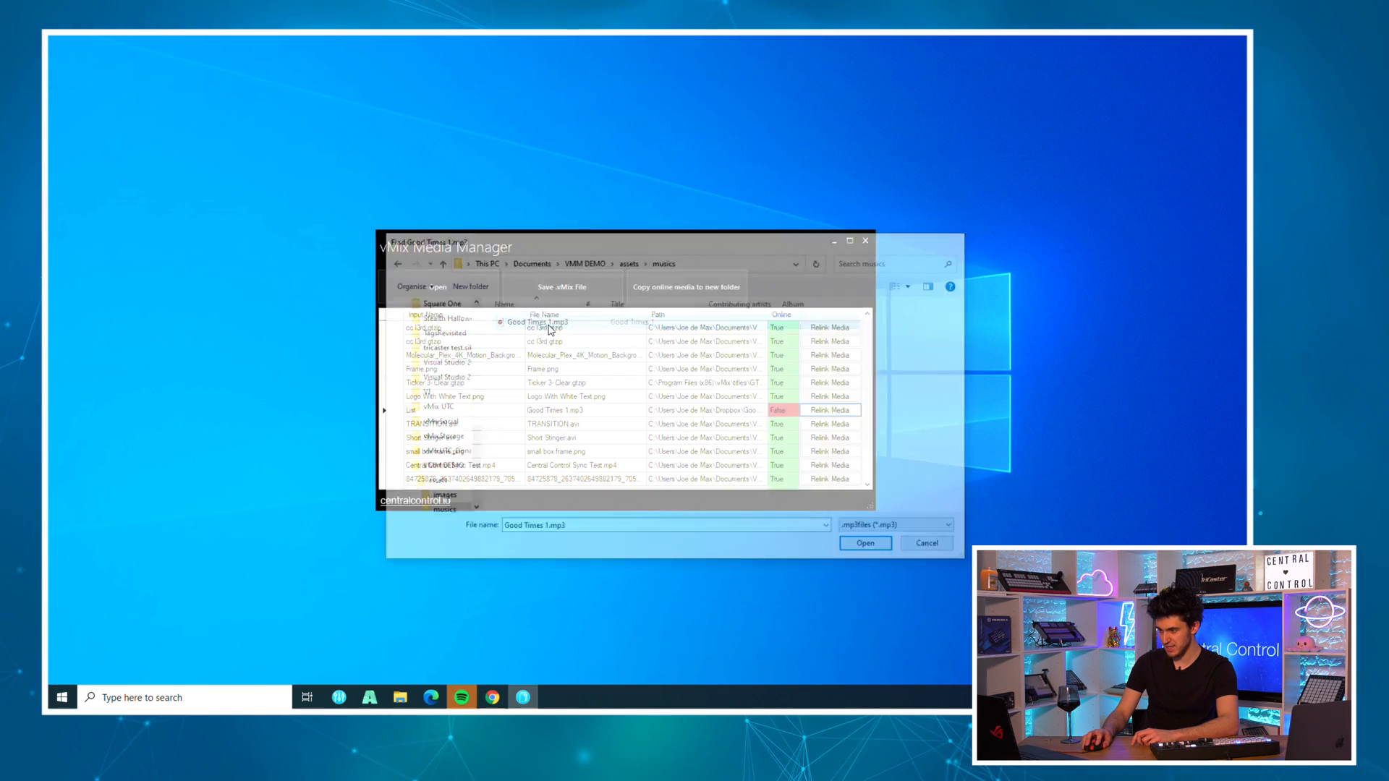
left_click(865, 543)
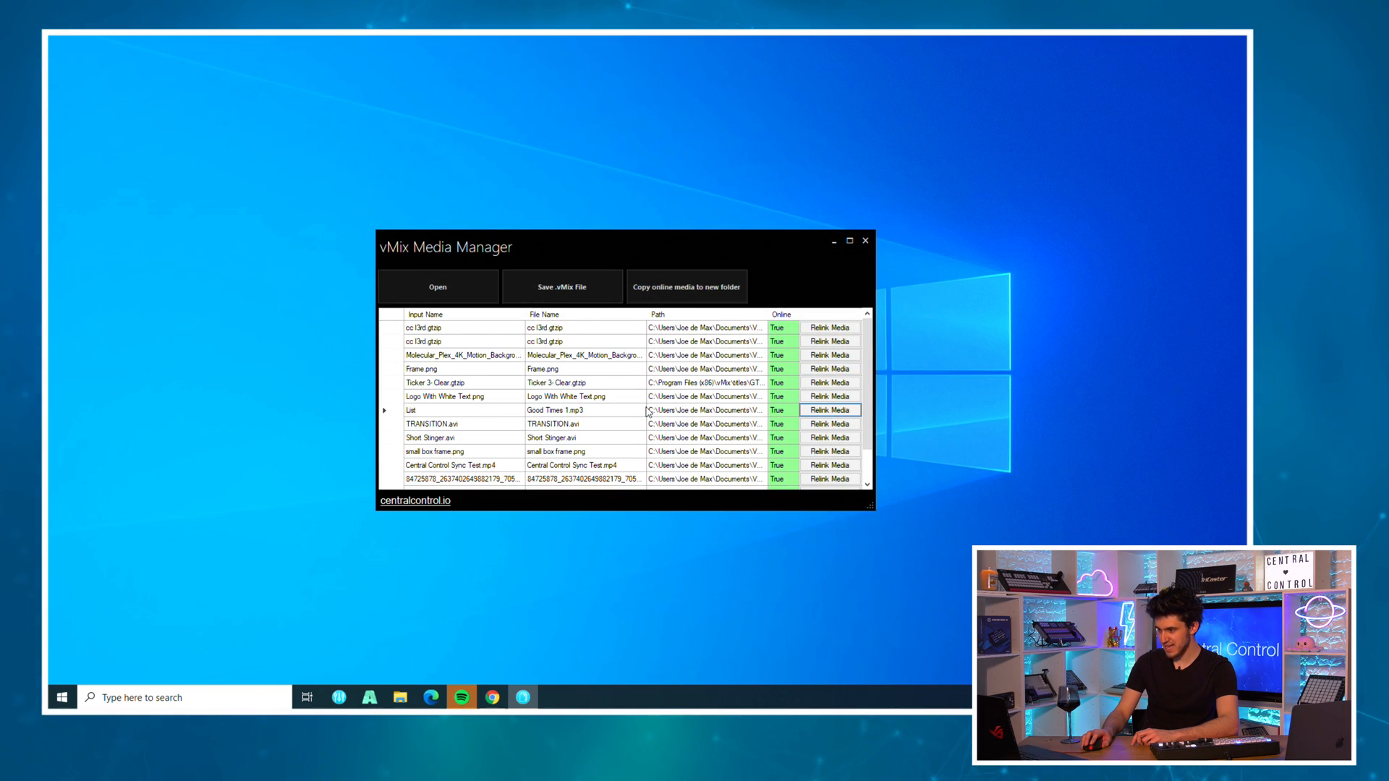
scroll("down", 3)
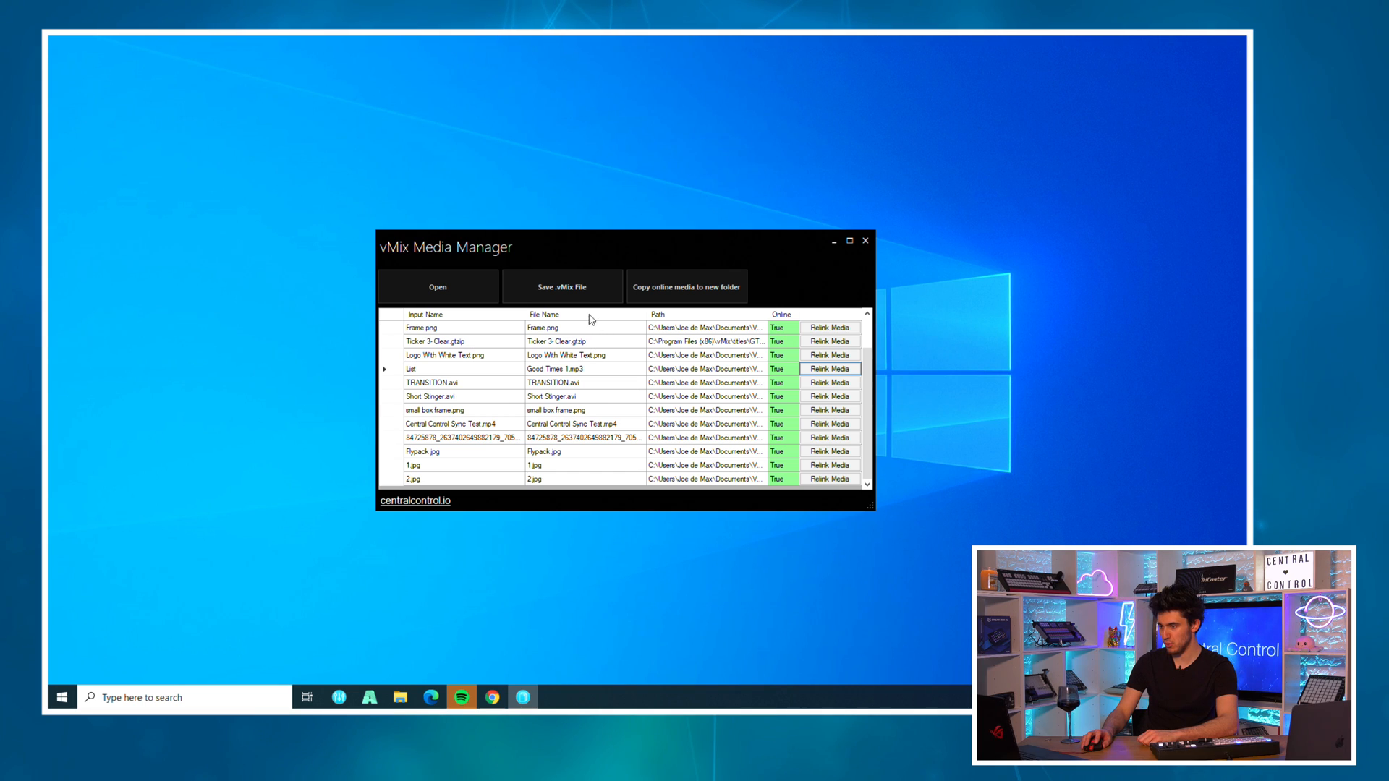
- Save the relinked project as a new .vMix file in the VMM DEMO folder
left_click(561, 286)
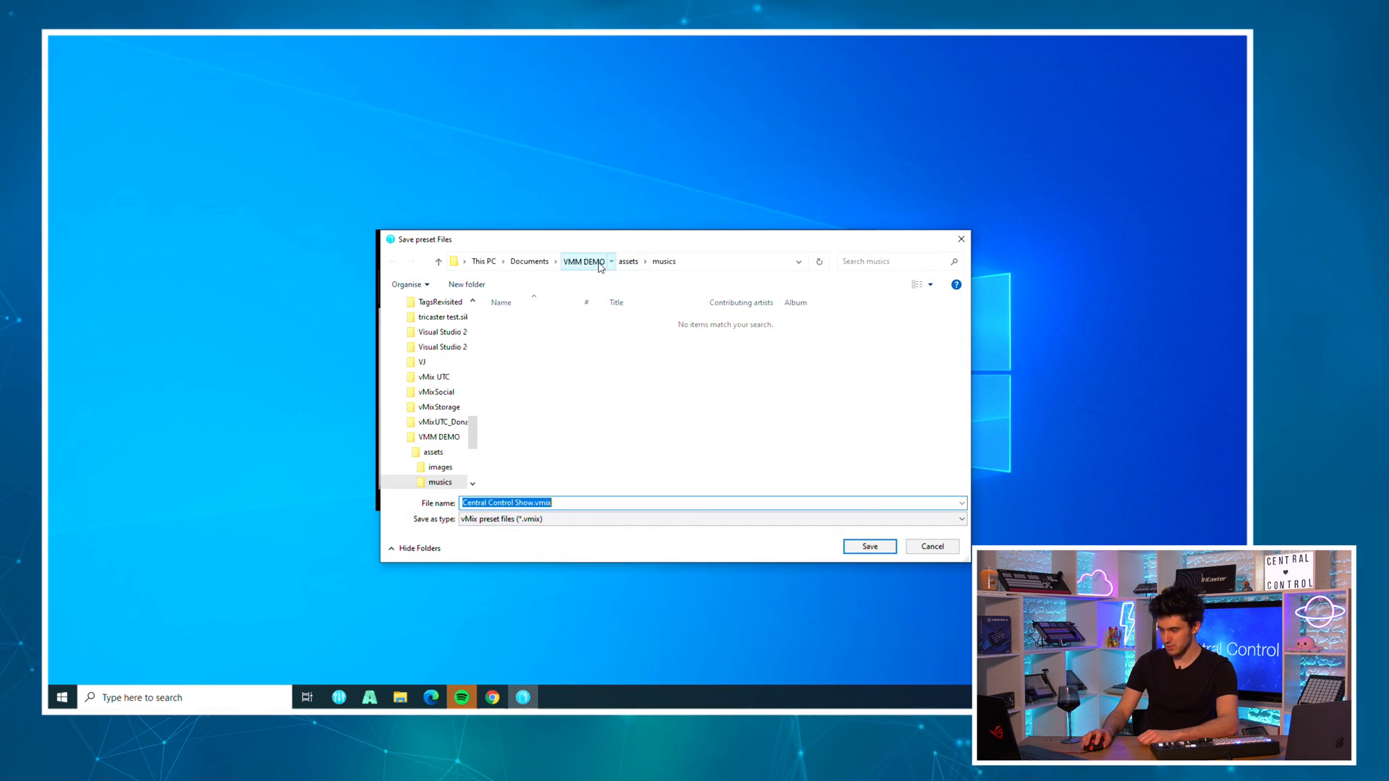
left_click(583, 260)
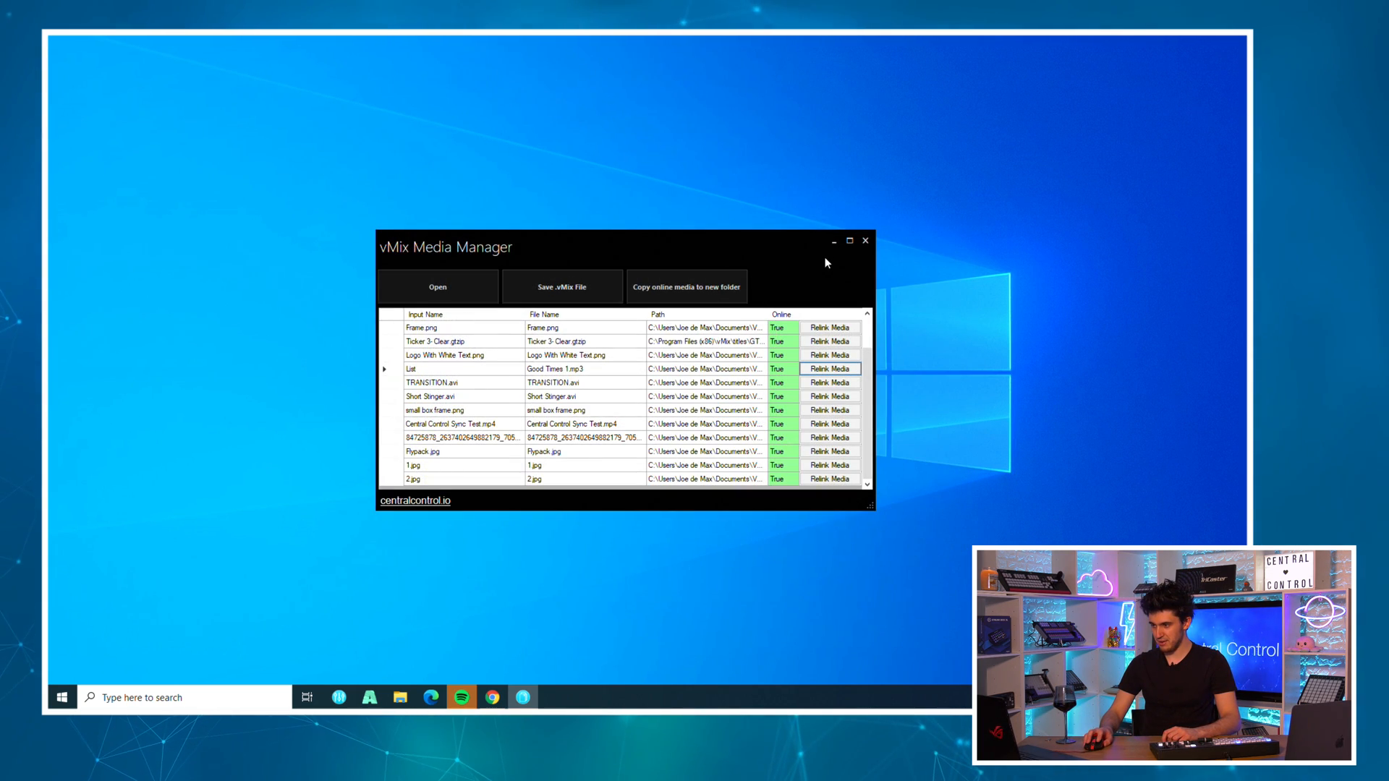
left_click(61, 698)
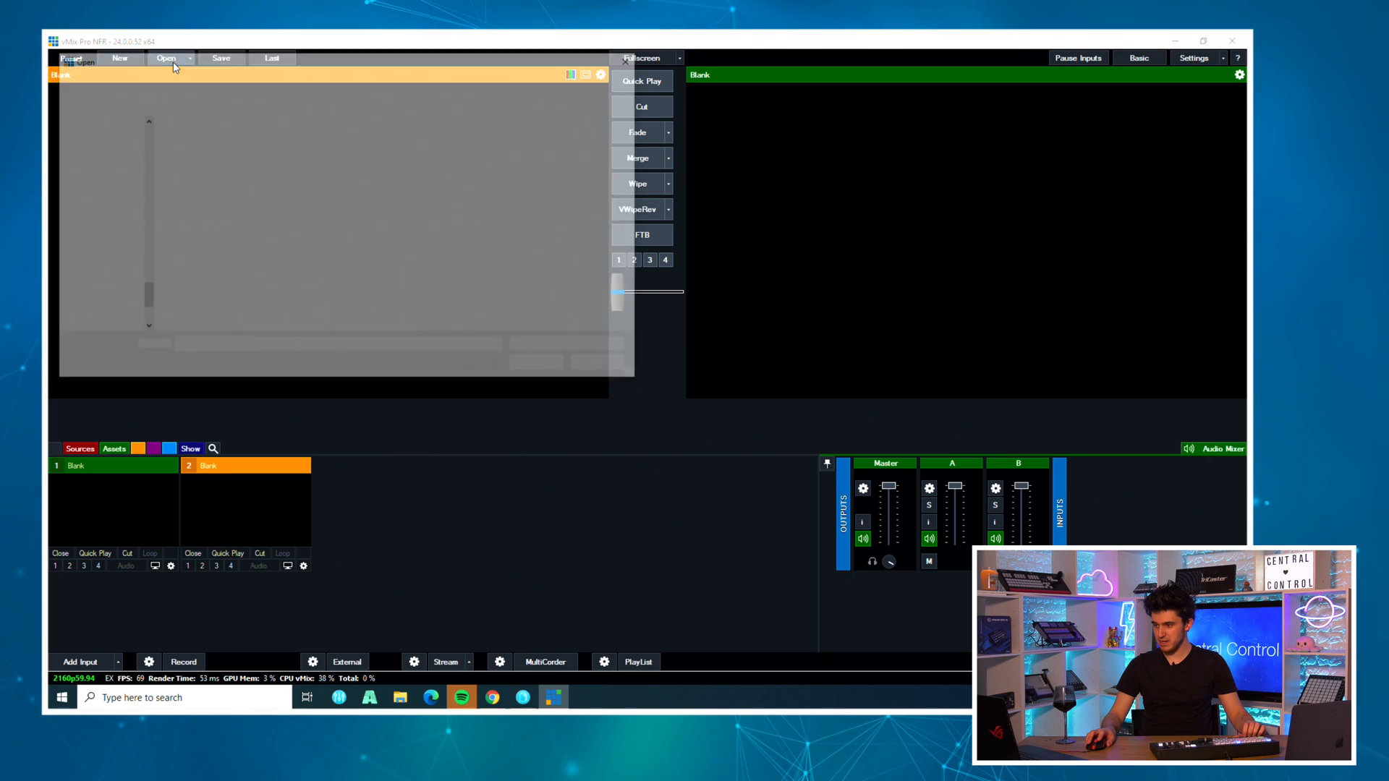
- Open Central Control Show FIXED.vmix from VMM DEMO in vMix, loading all its inputs
left_click(165, 58)
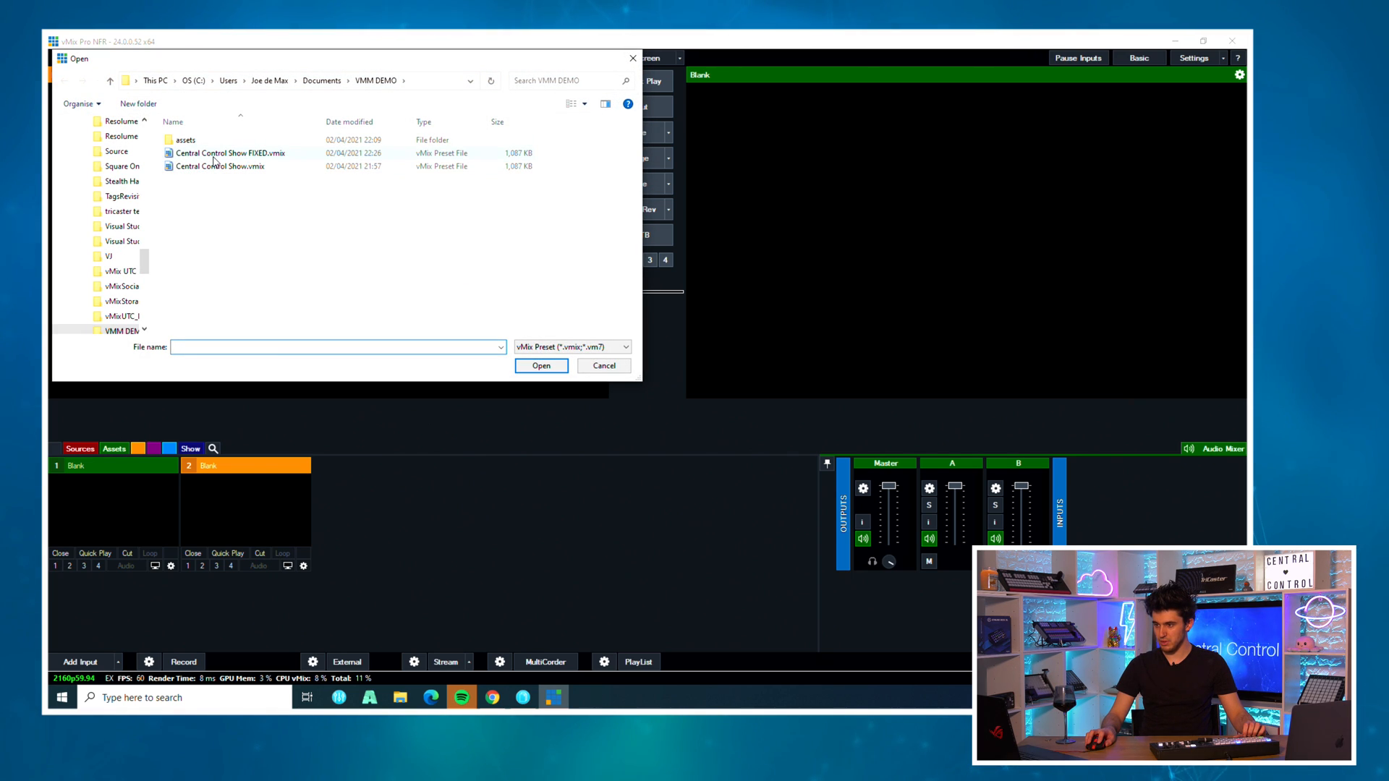
left_click(219, 166)
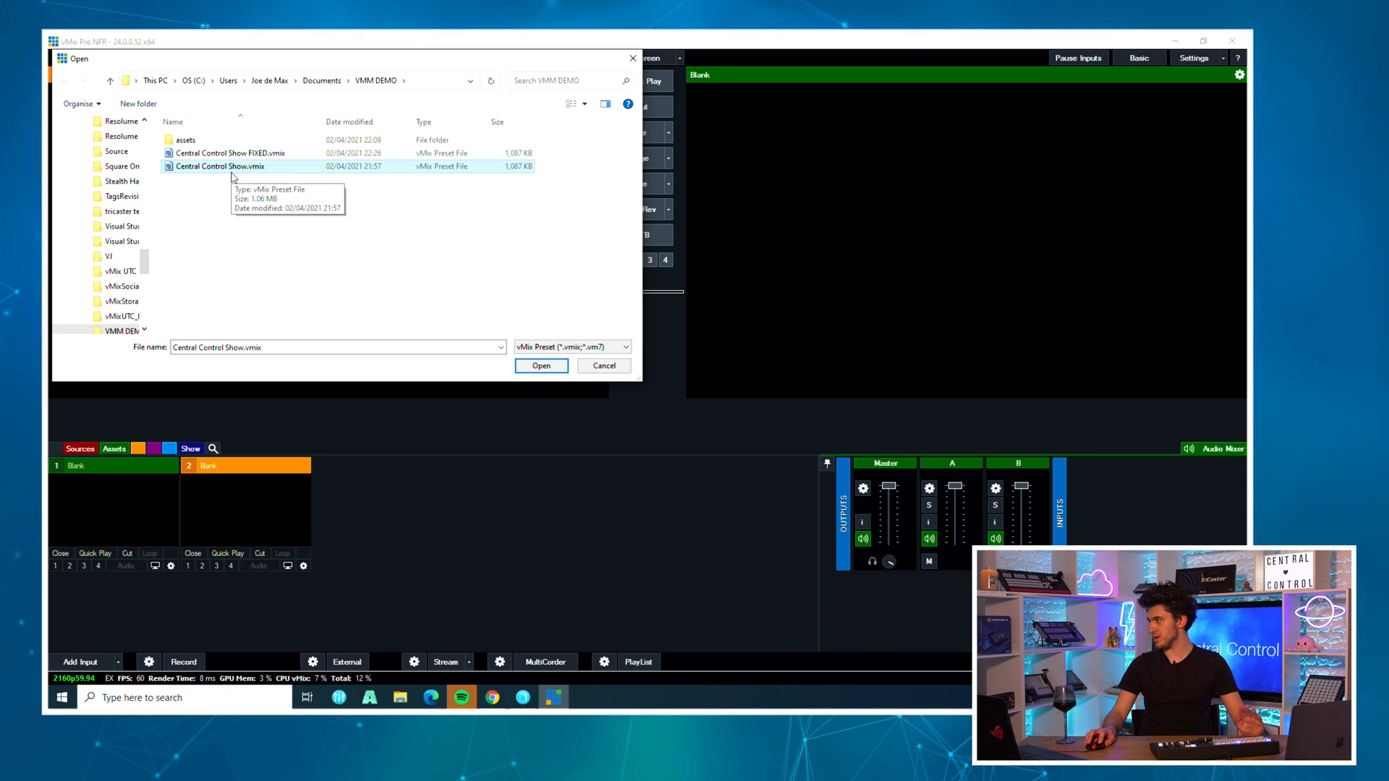
left_click(539, 365)
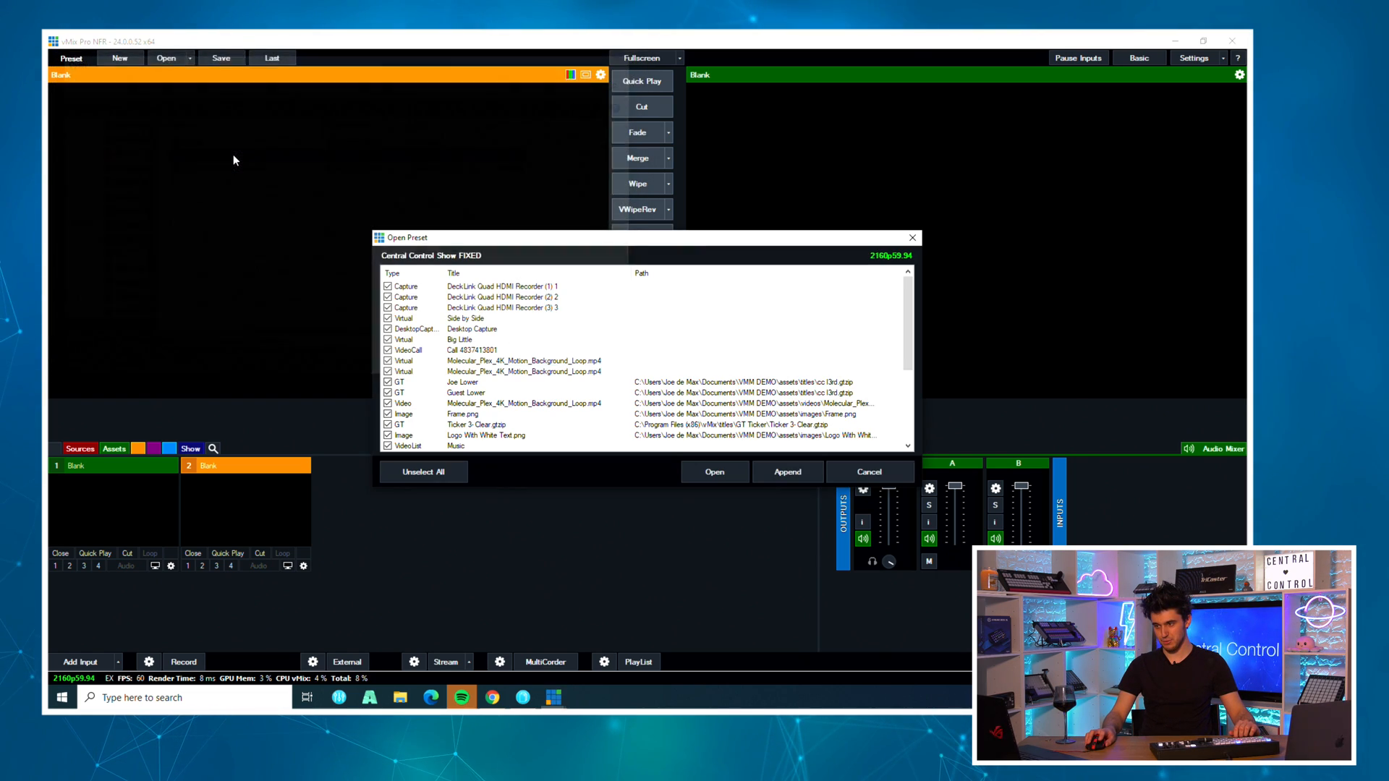
left_click(870, 472)
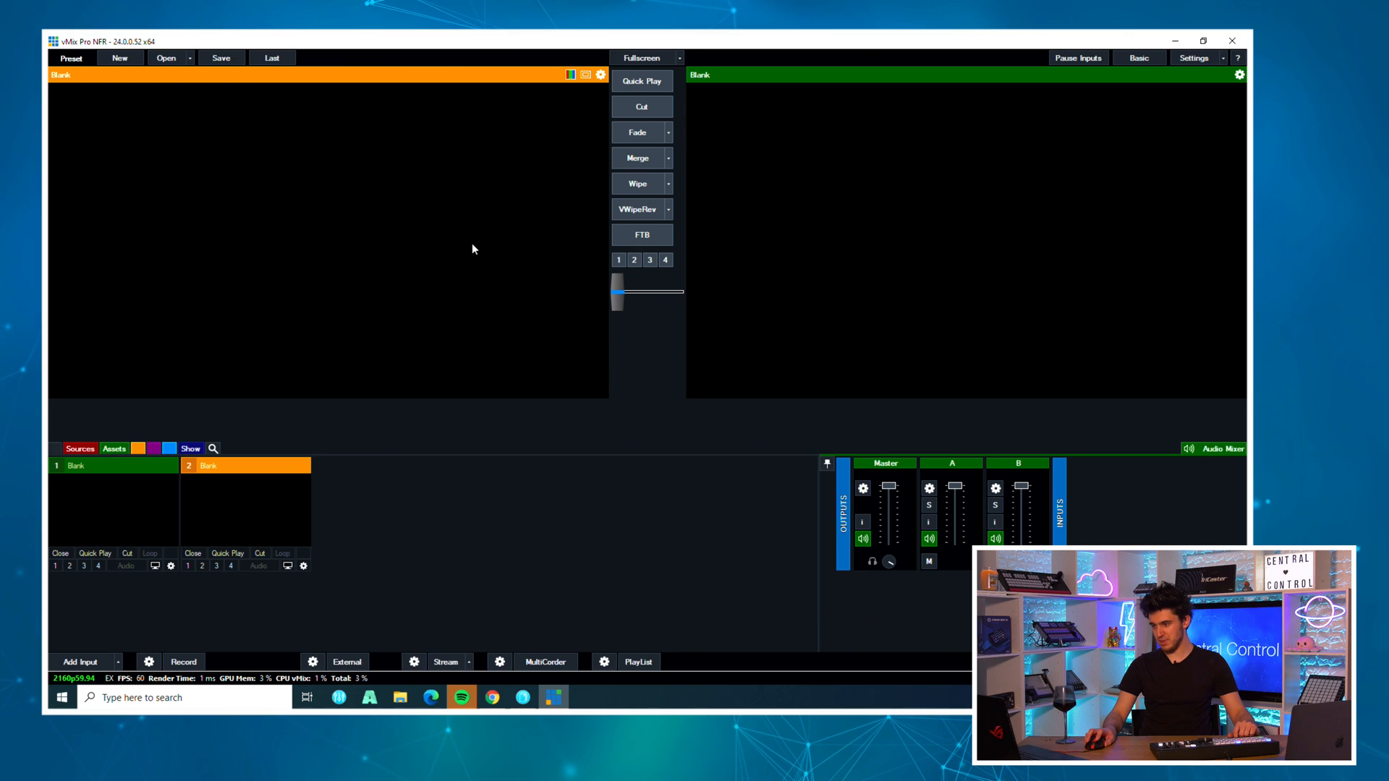